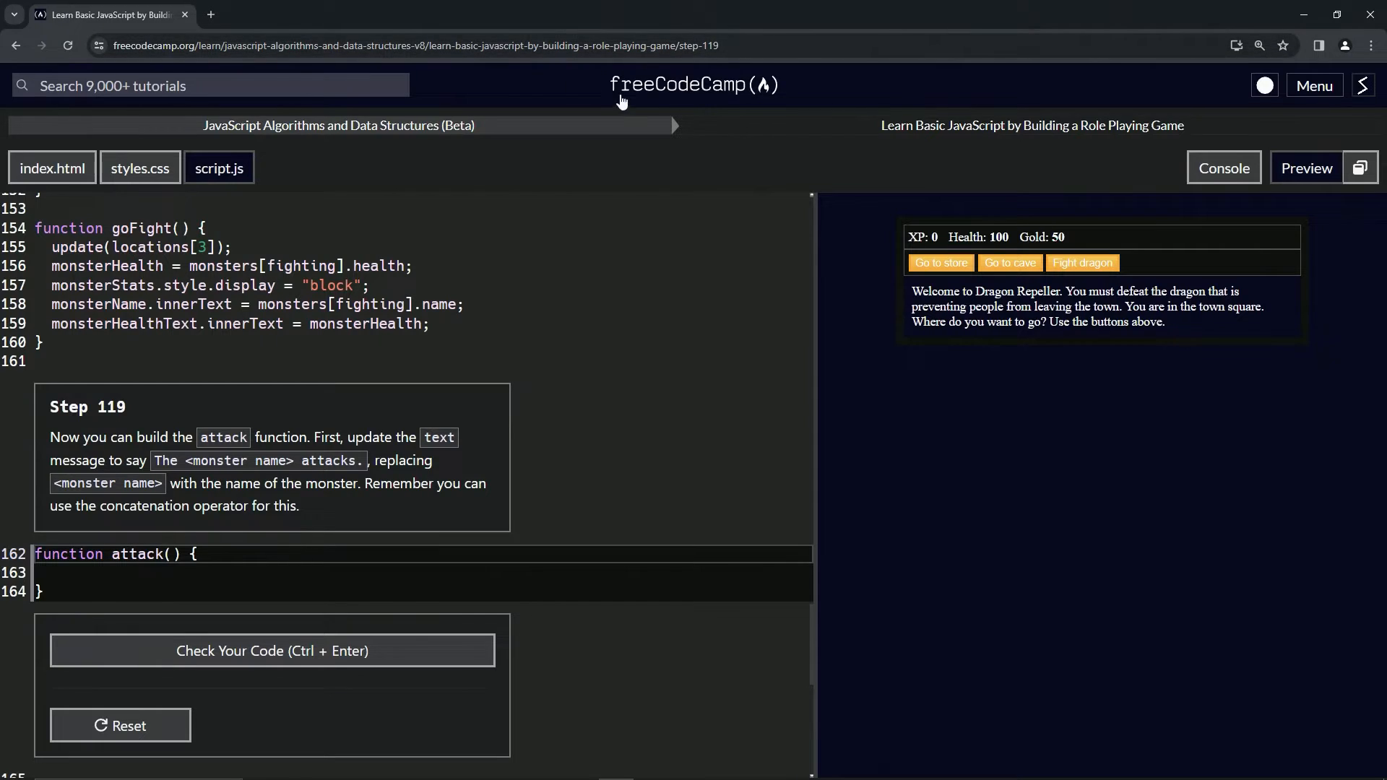
mouse_move(328, 142)
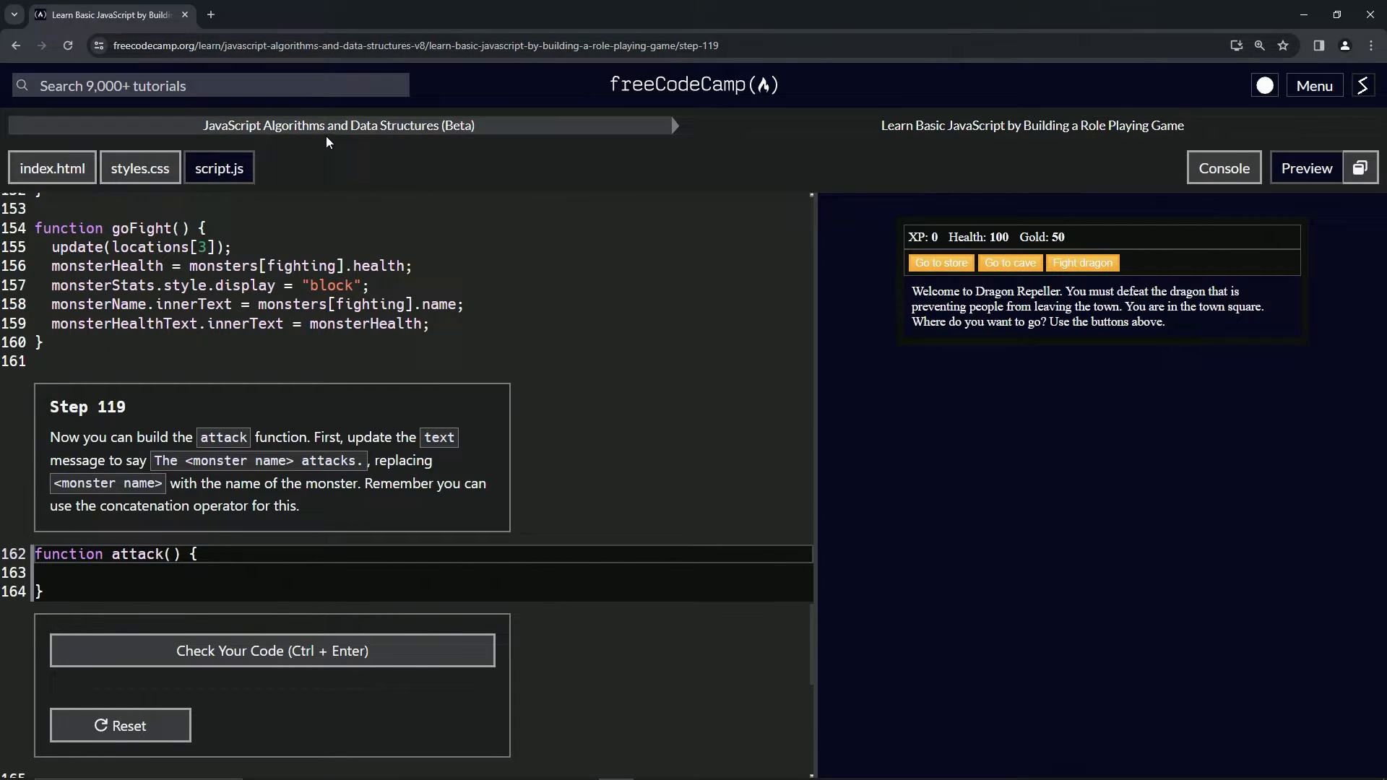
mouse_move(926, 143)
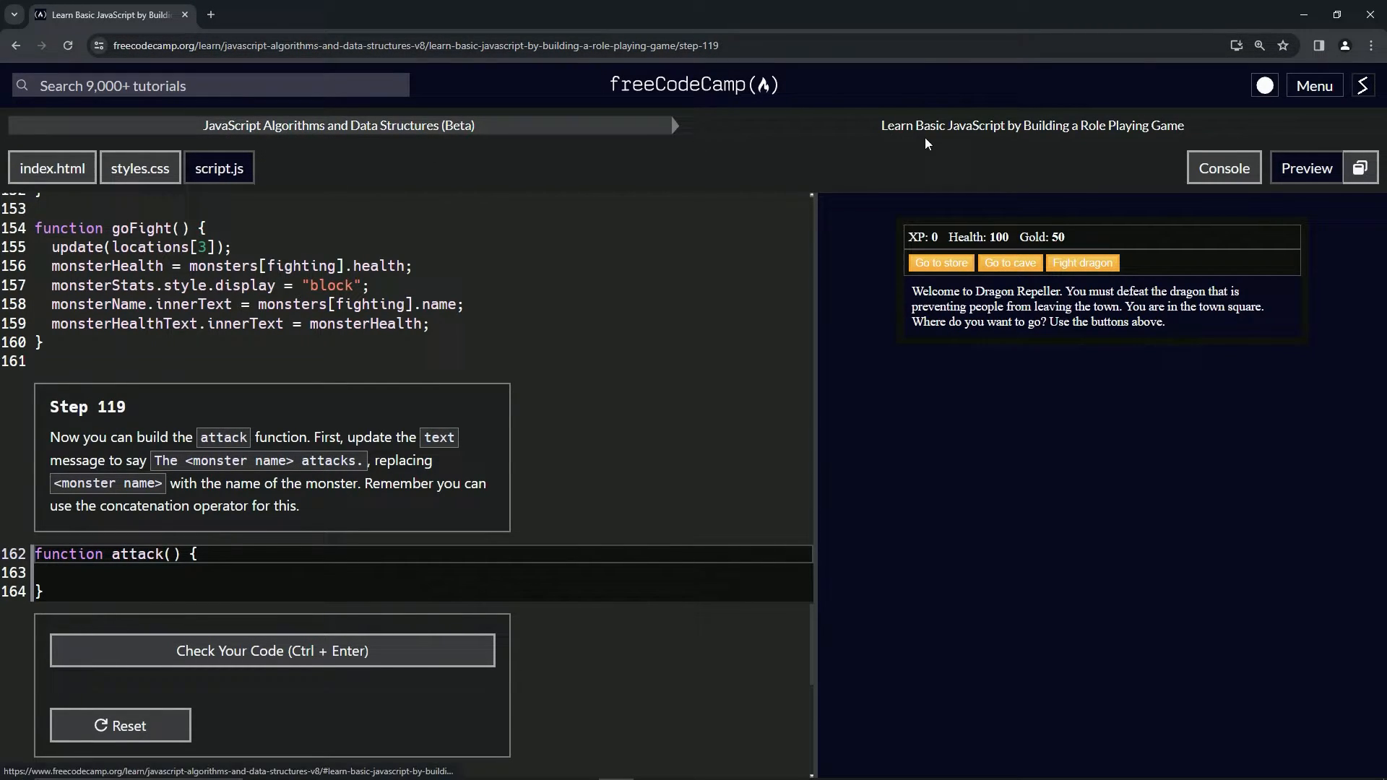
mouse_move(609, 230)
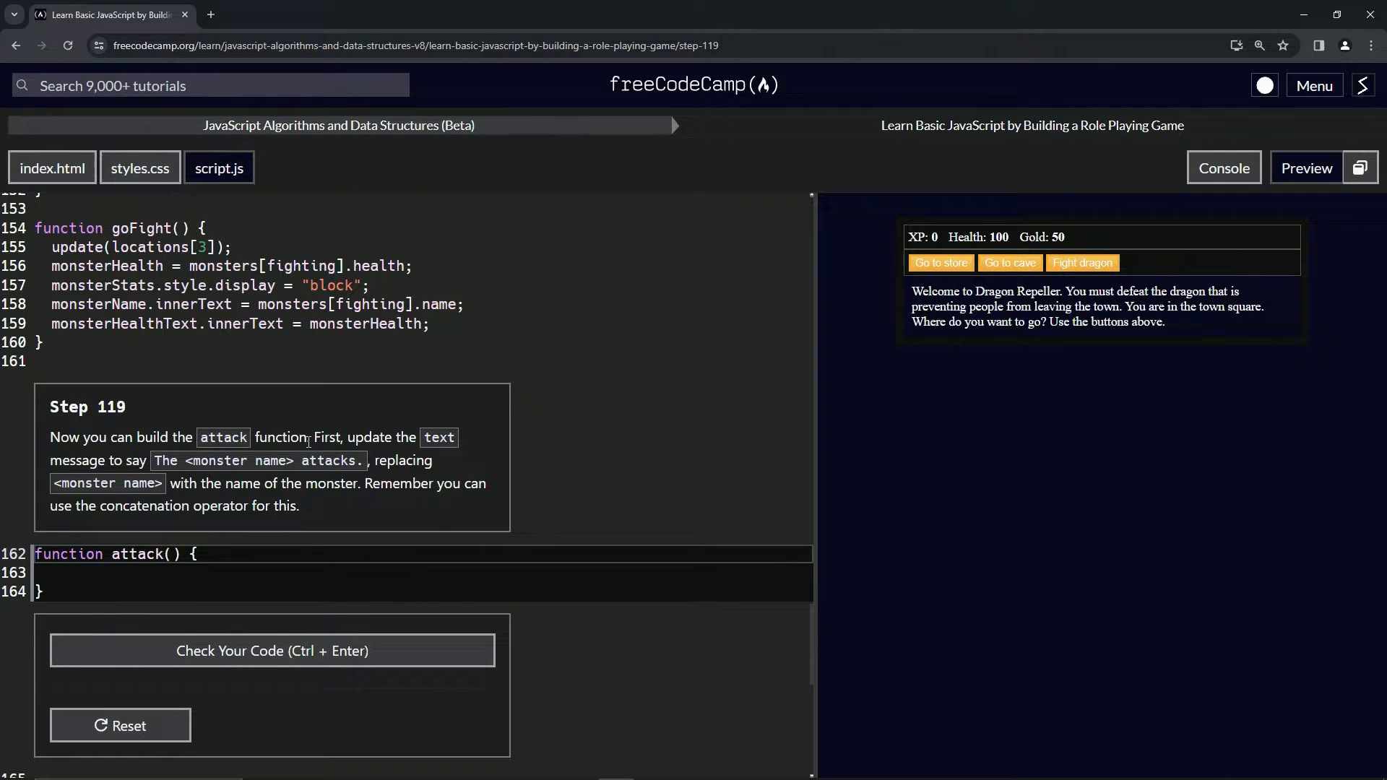
mouse_move(420, 453)
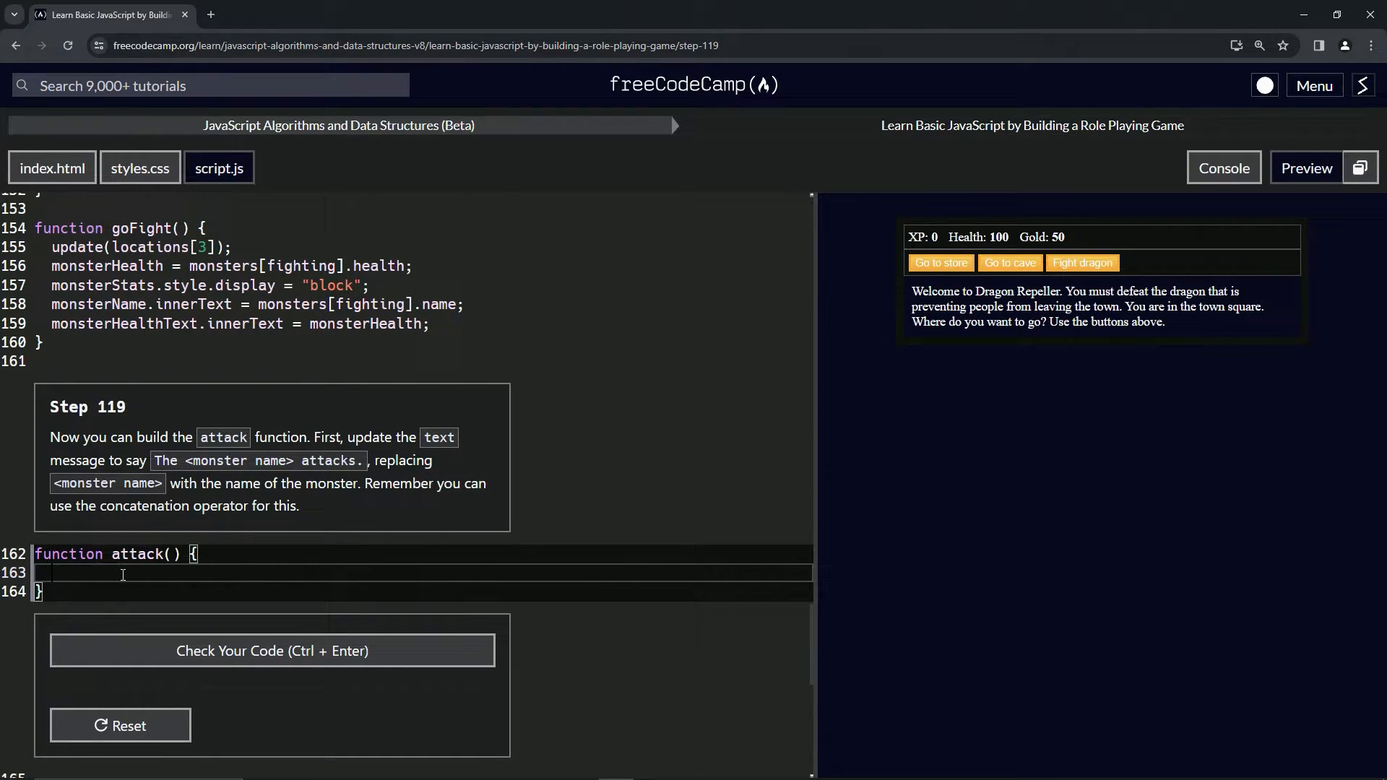
Write text.innerText = "The " + monsters[fighting].name + " attacks." inside attack()
type("tex")
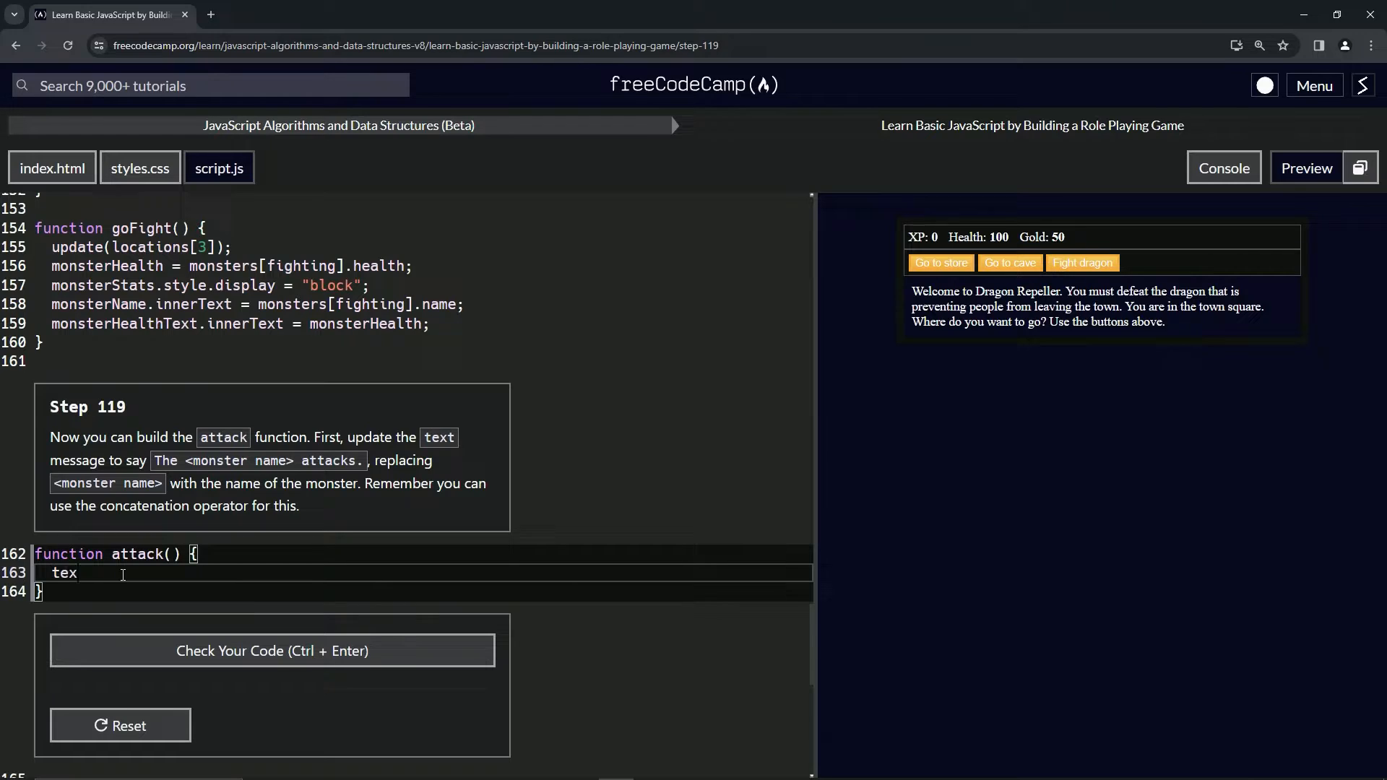
type("t.innerT")
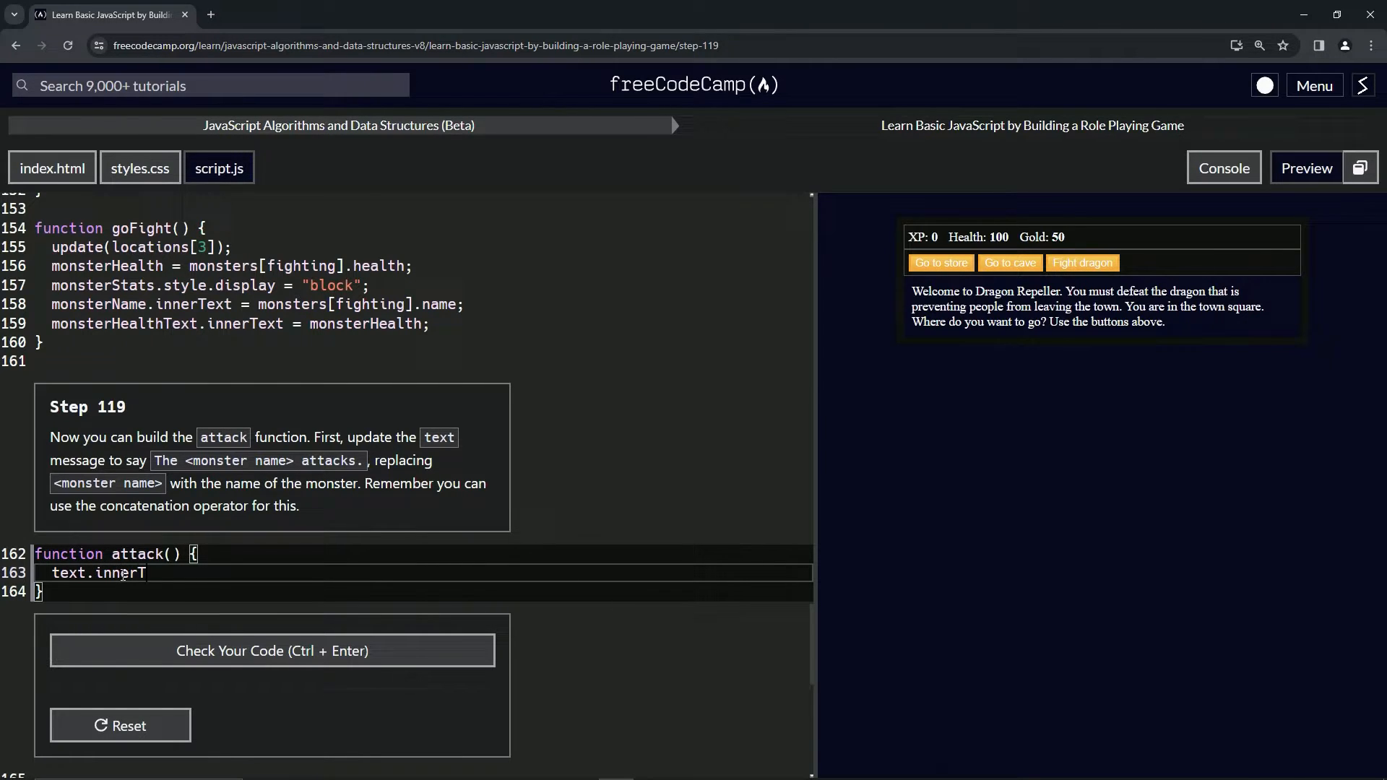
type("ext")
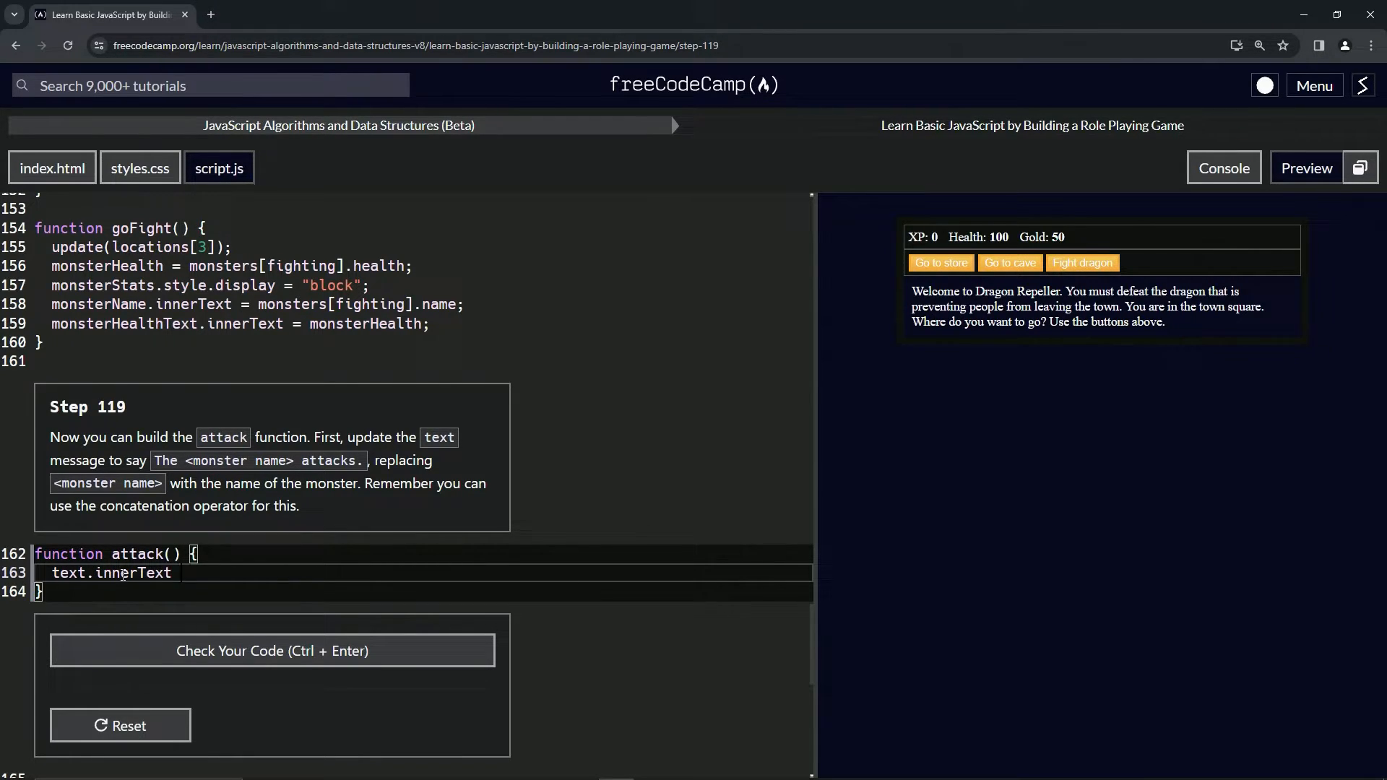
type("=")
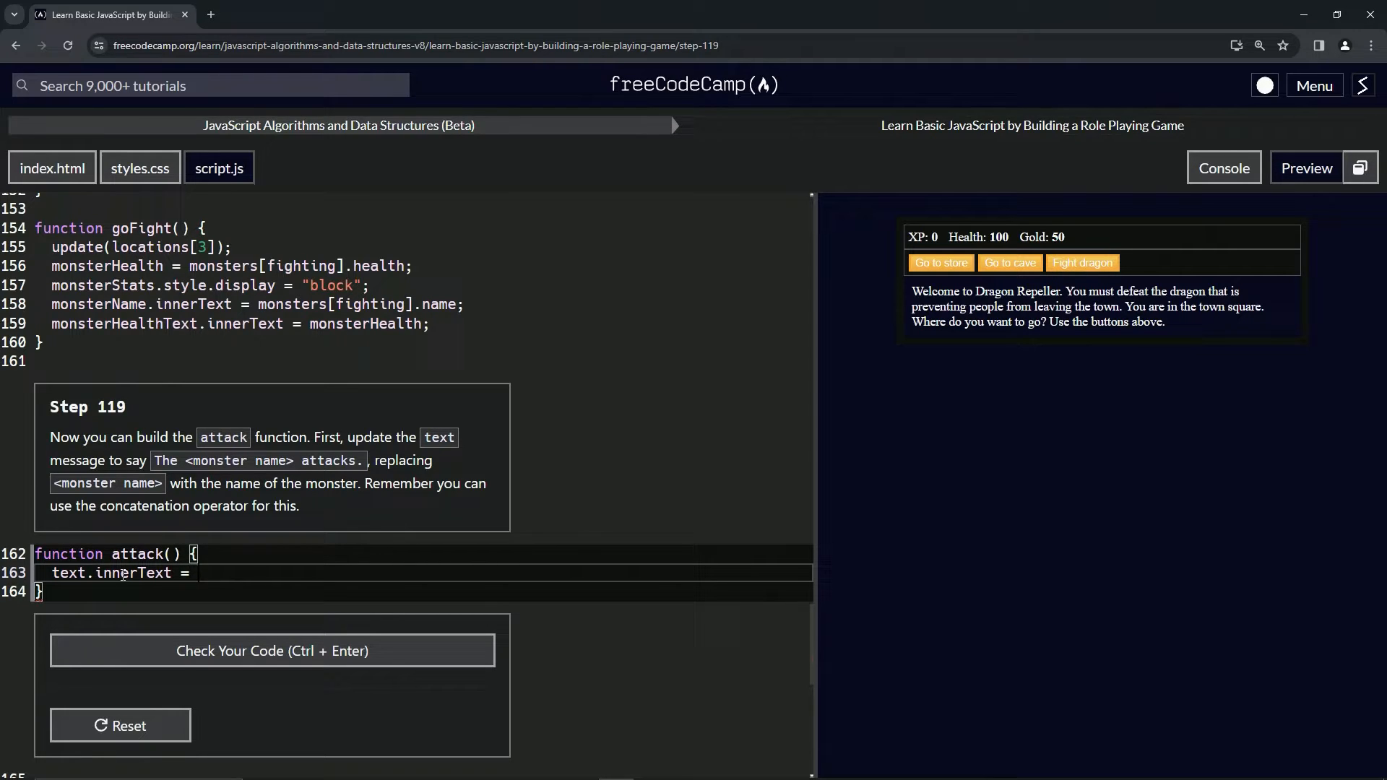
type("\"The\"")
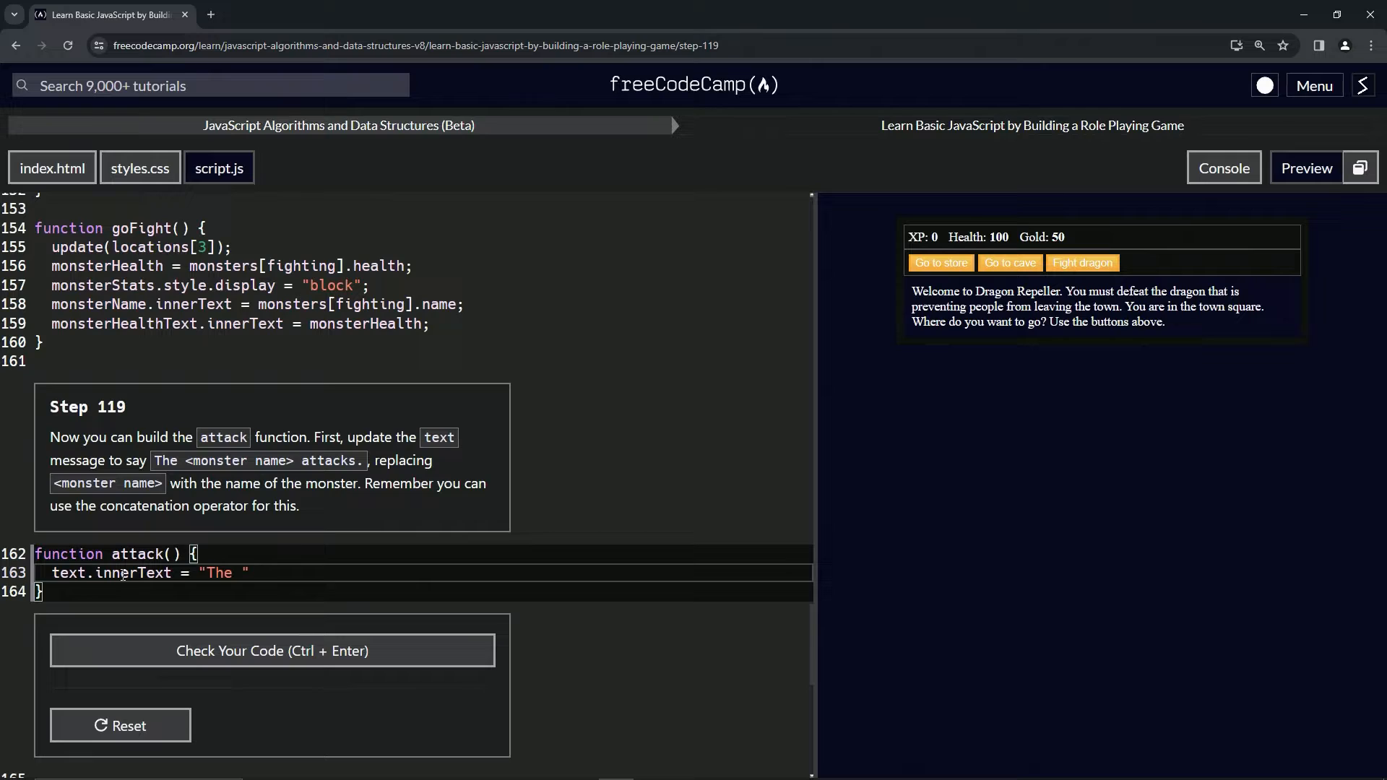
type("+")
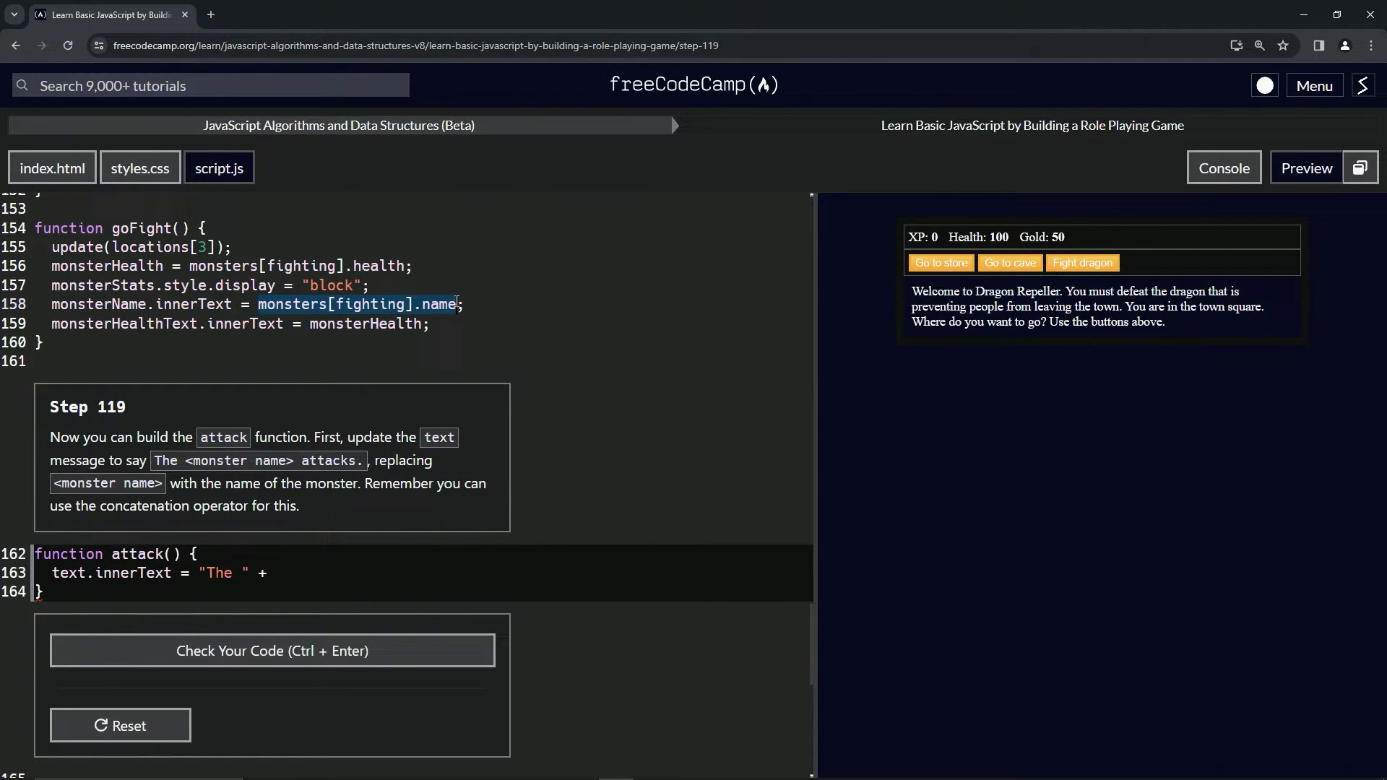
type("monsters[fighting].name")
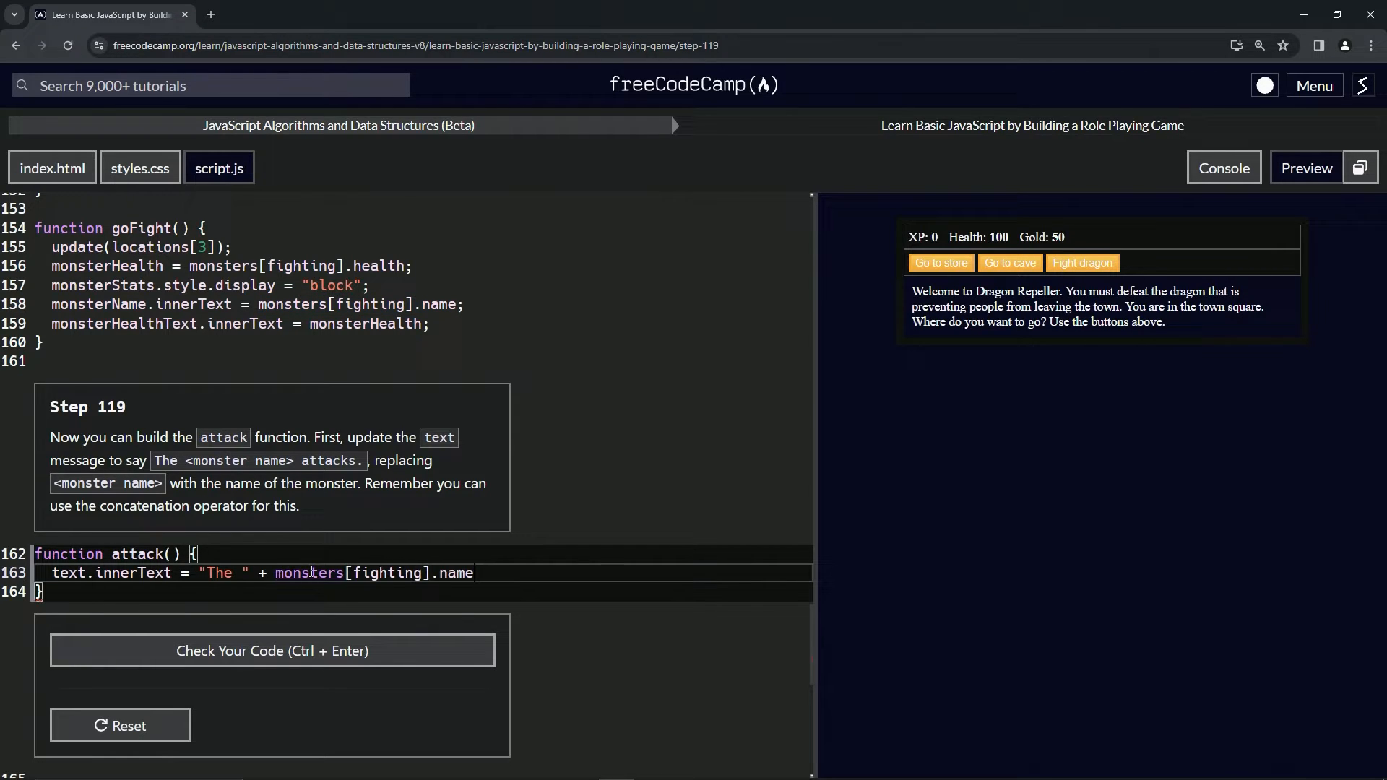
type("+")
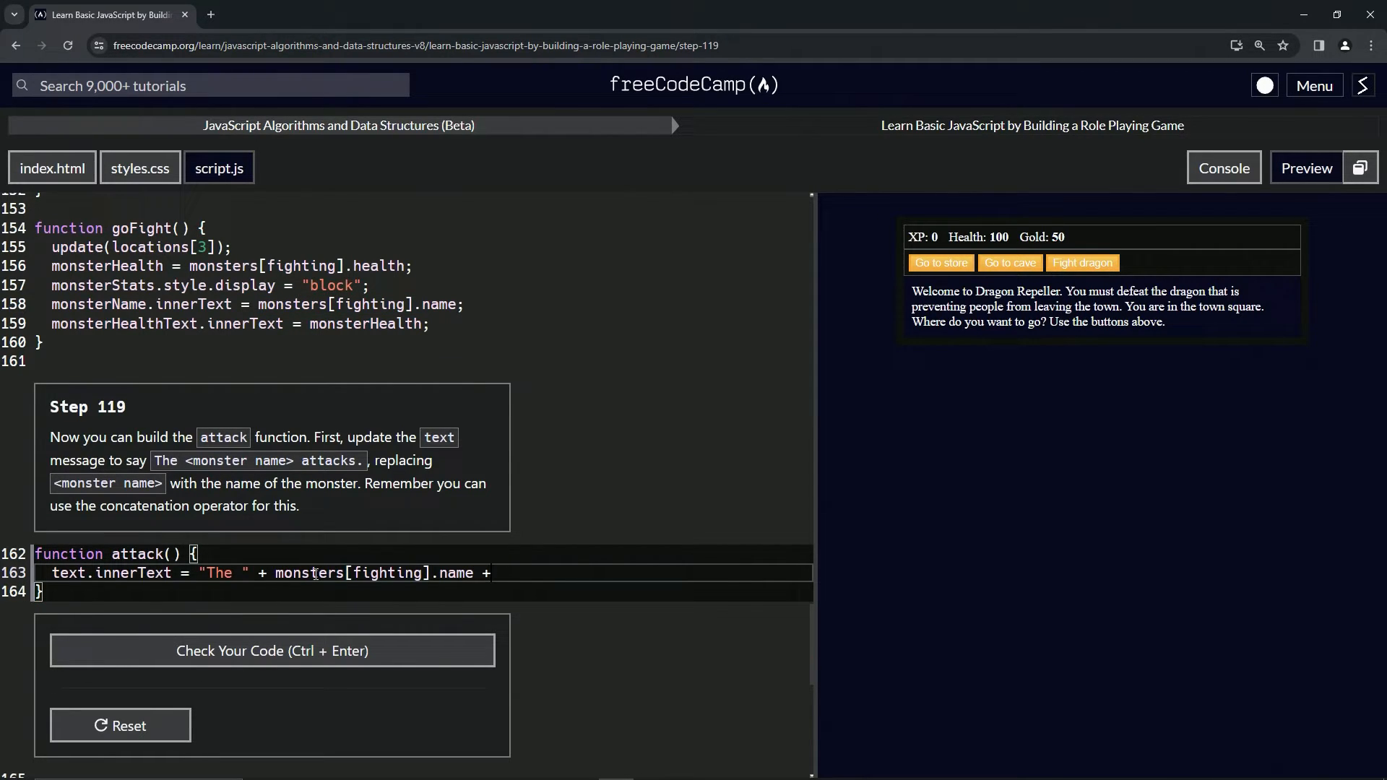
type("\"\"")
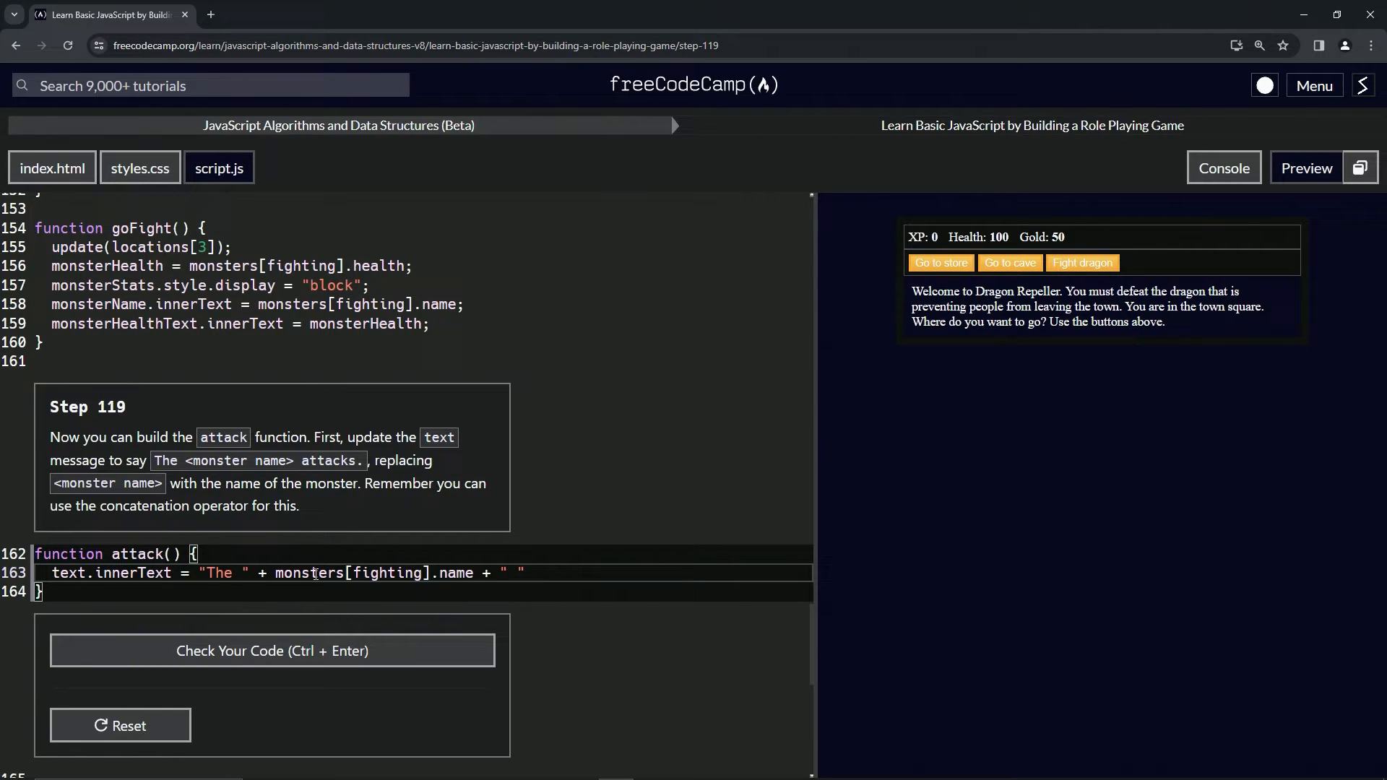
type("attacks")
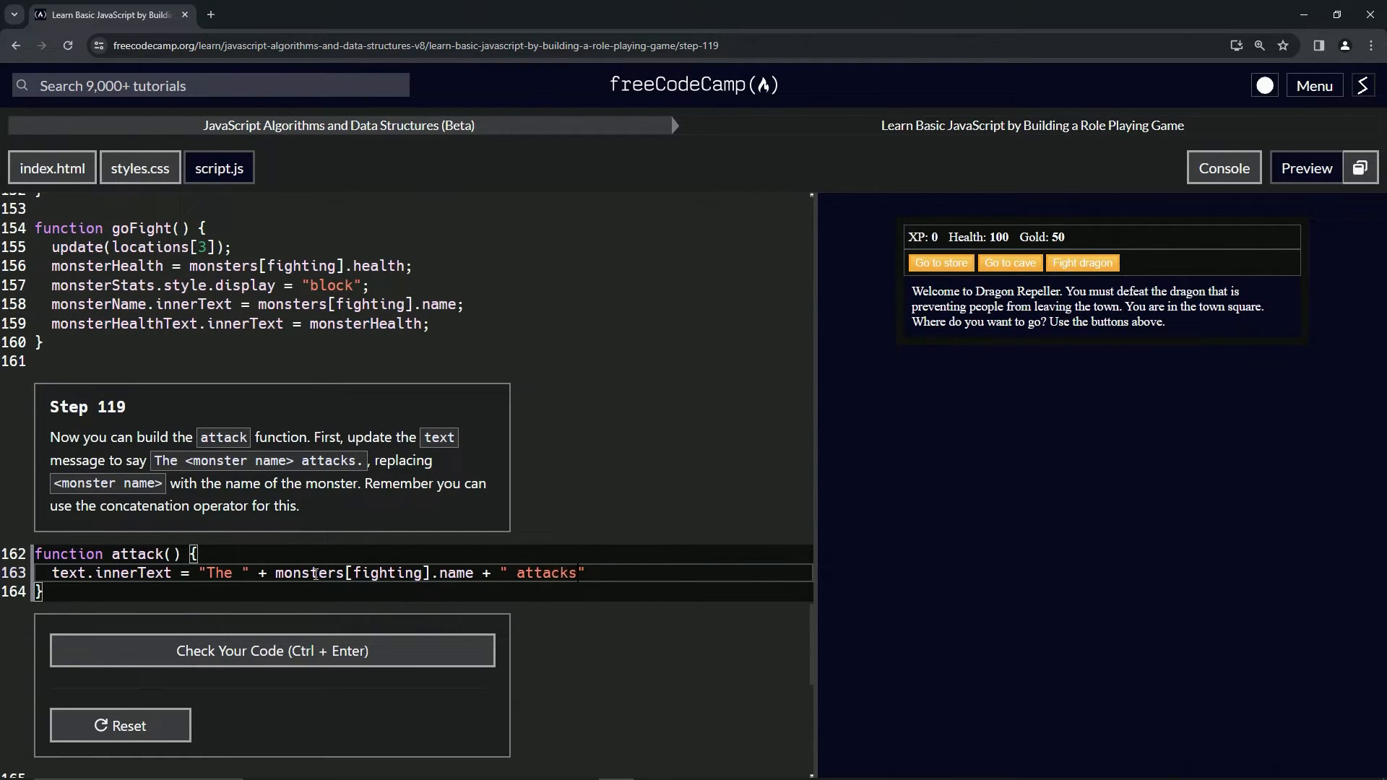
type(".")
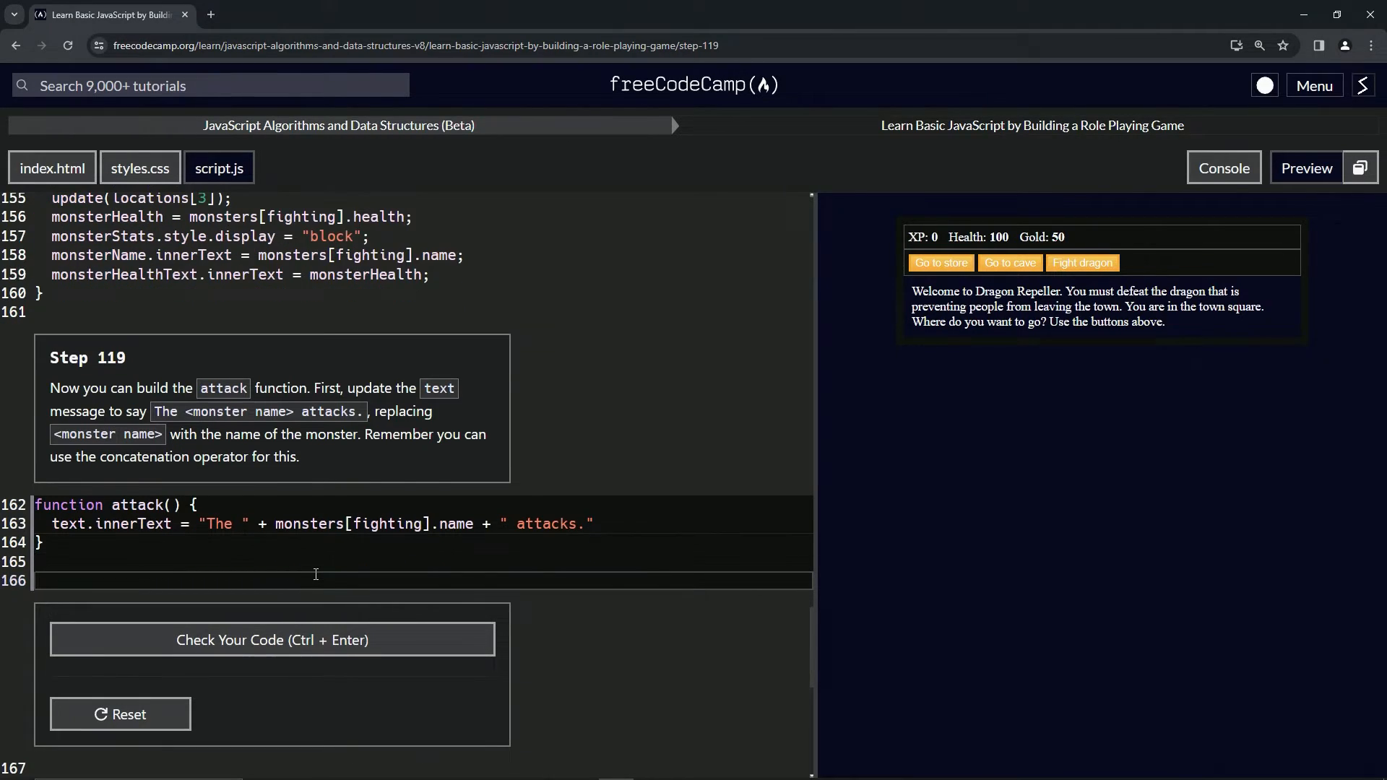
scroll("up", 3)
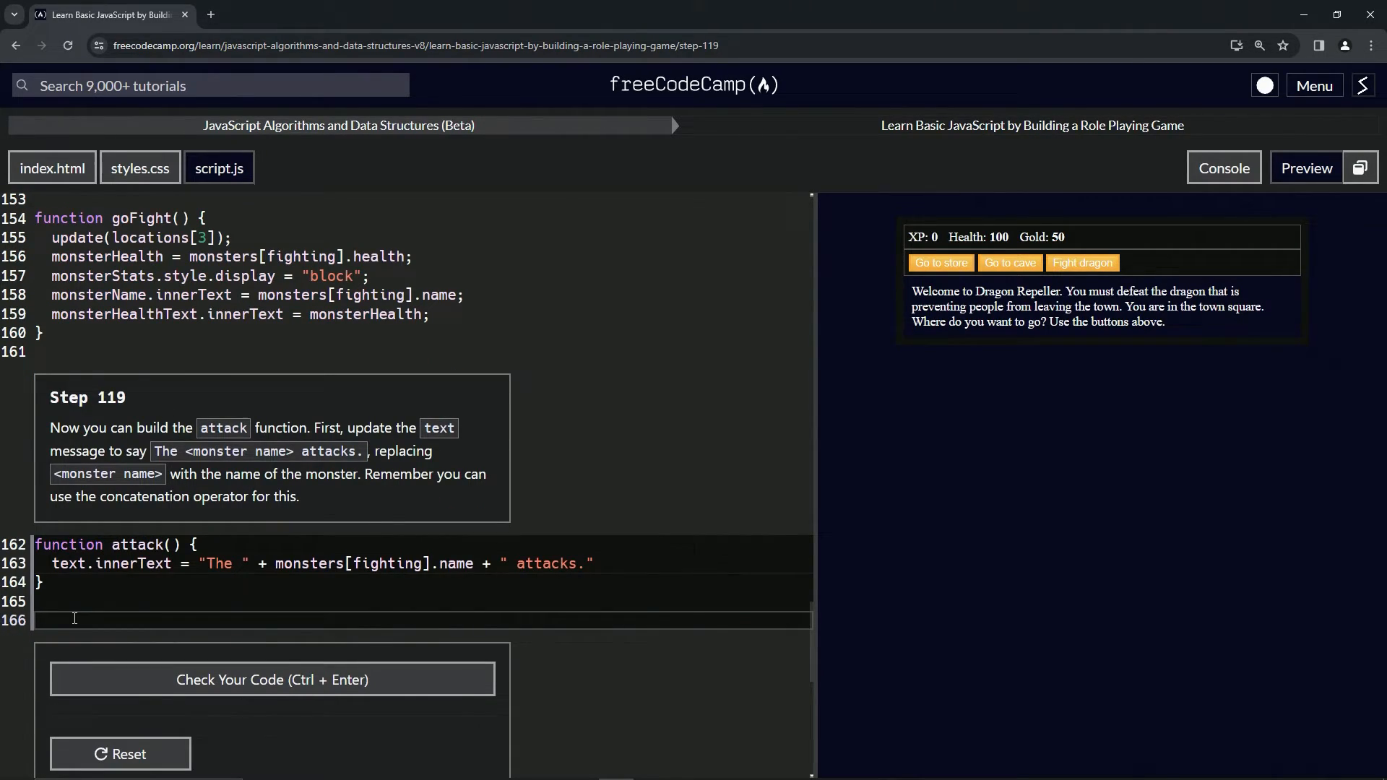
Add test calls fightDragon() and attack() so the preview reads "The dragon attacks."
type("fight")
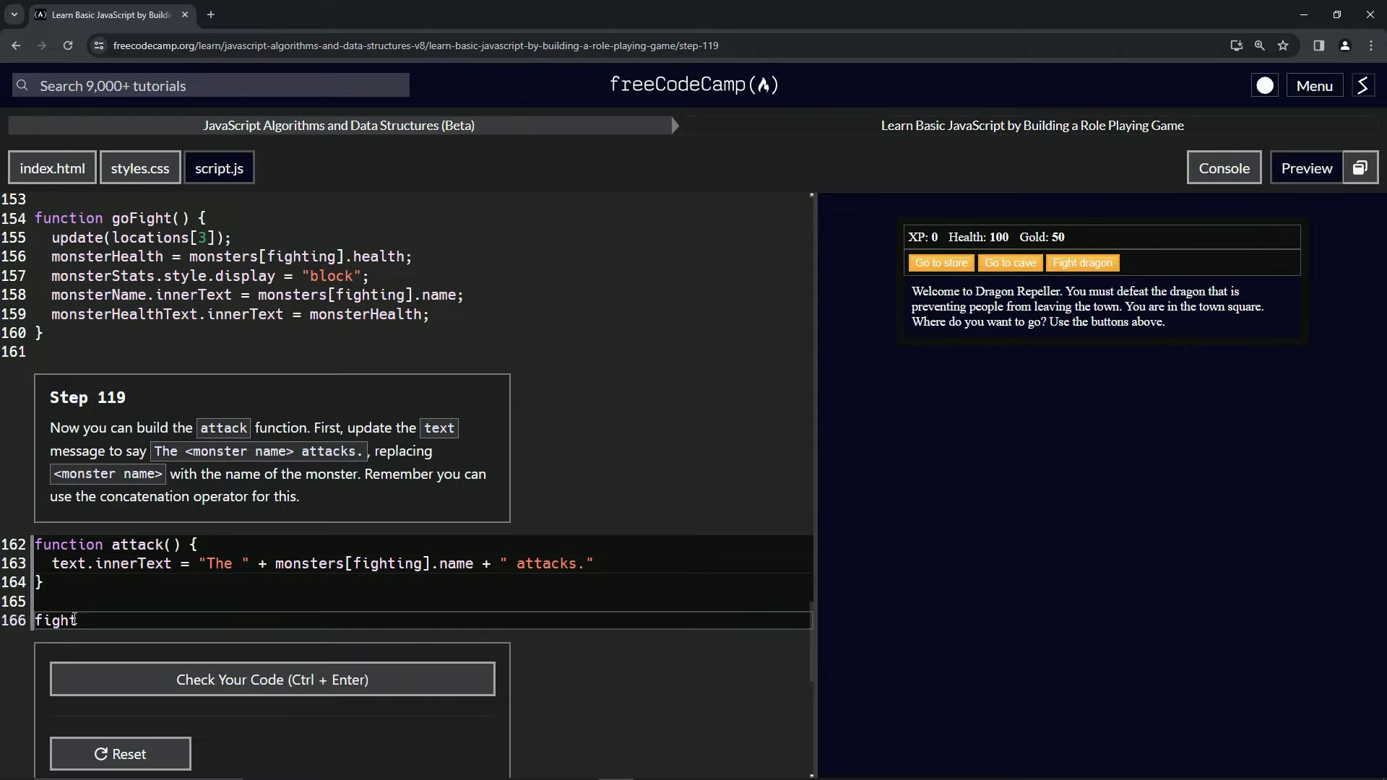
type("Dragon()")
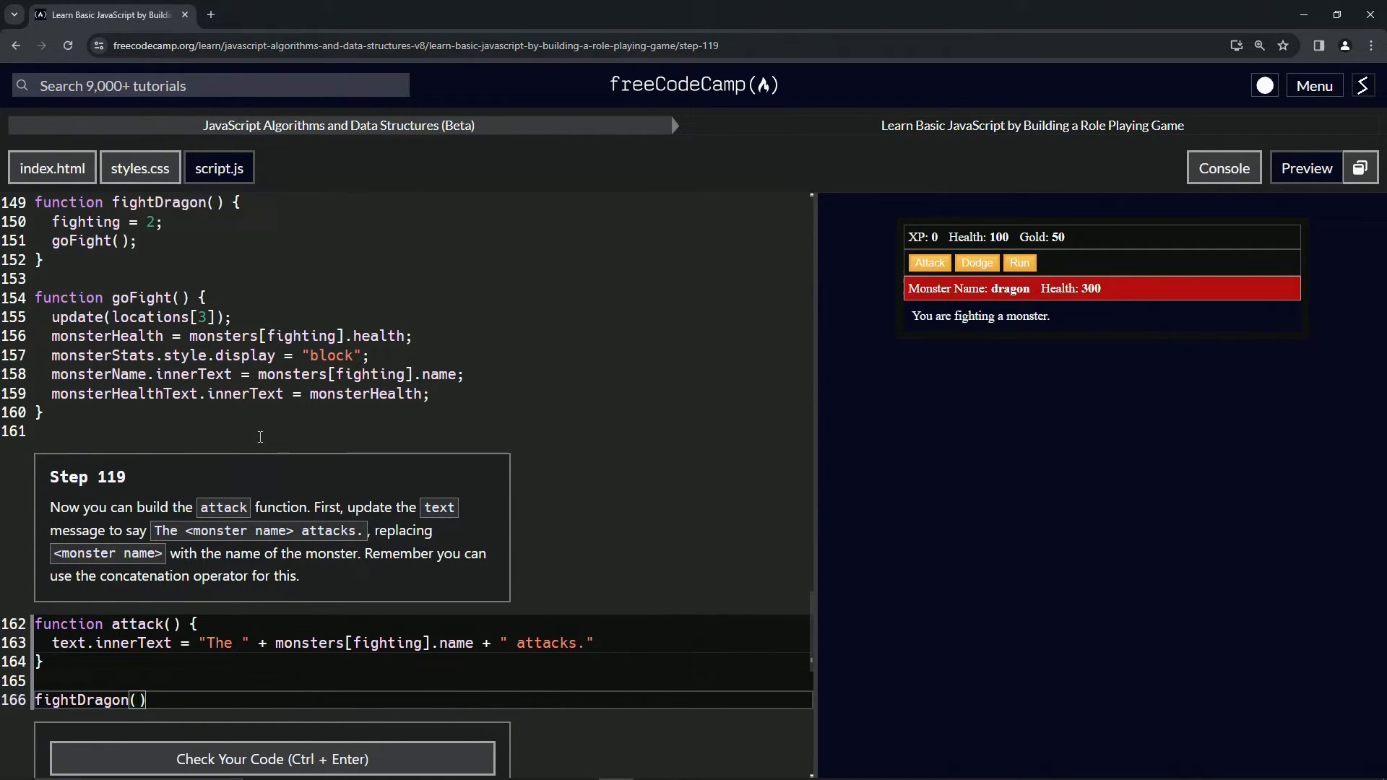
scroll("up", 3)
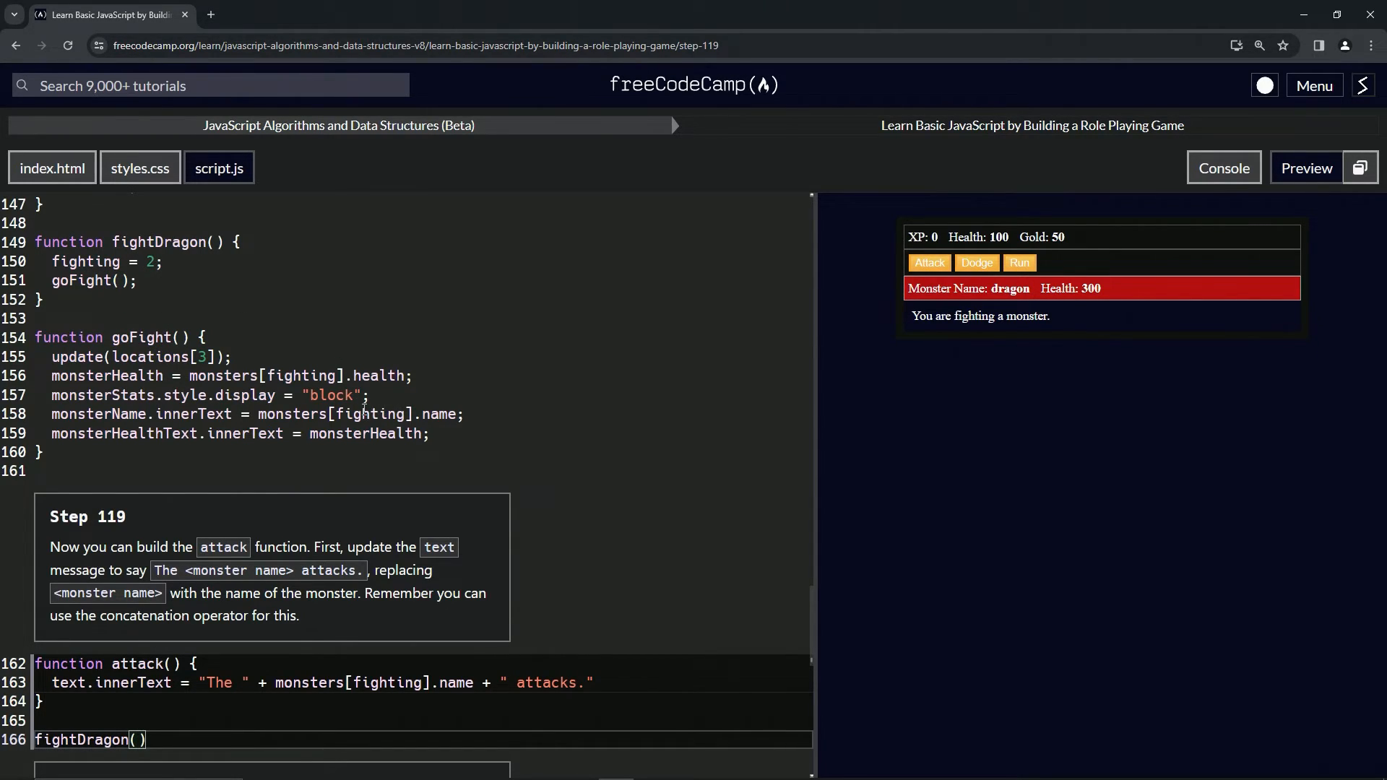
scroll("down", 3)
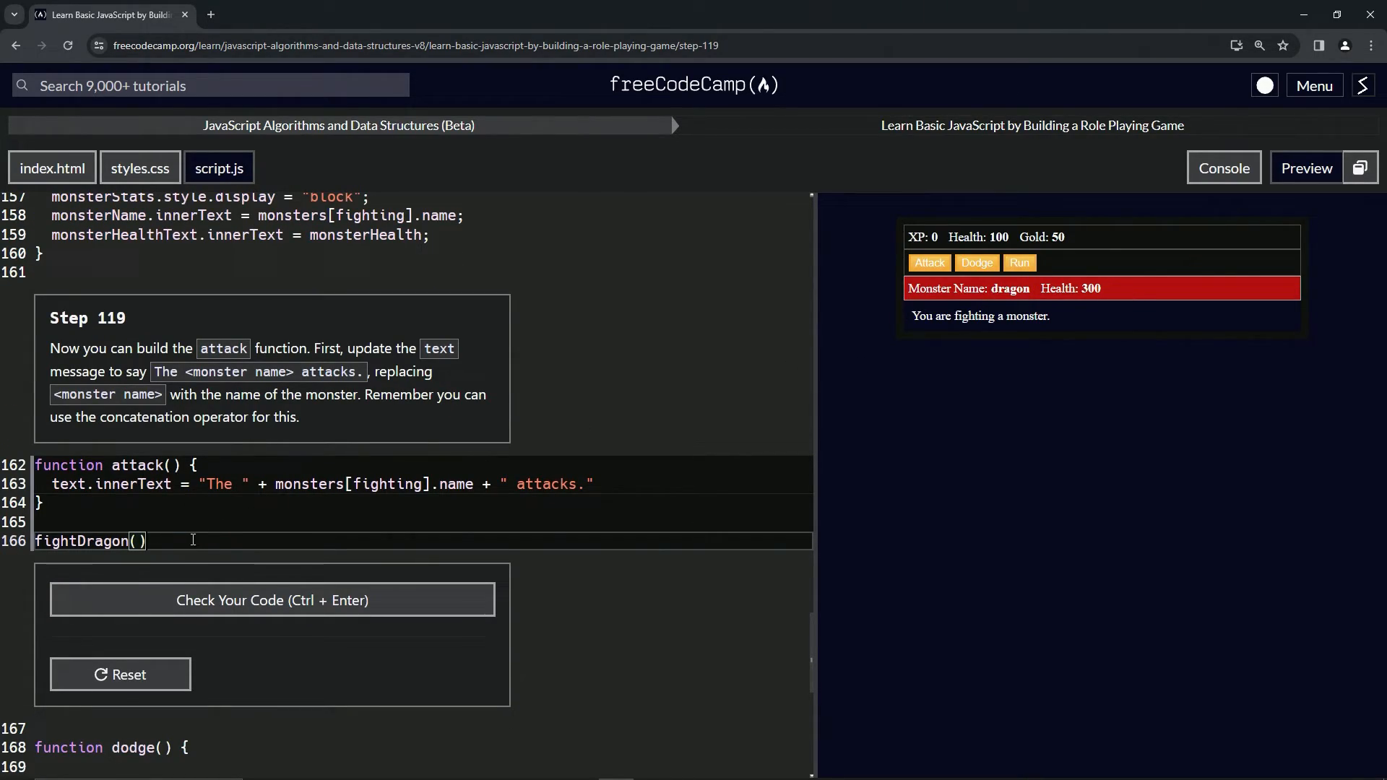
type("attack(")
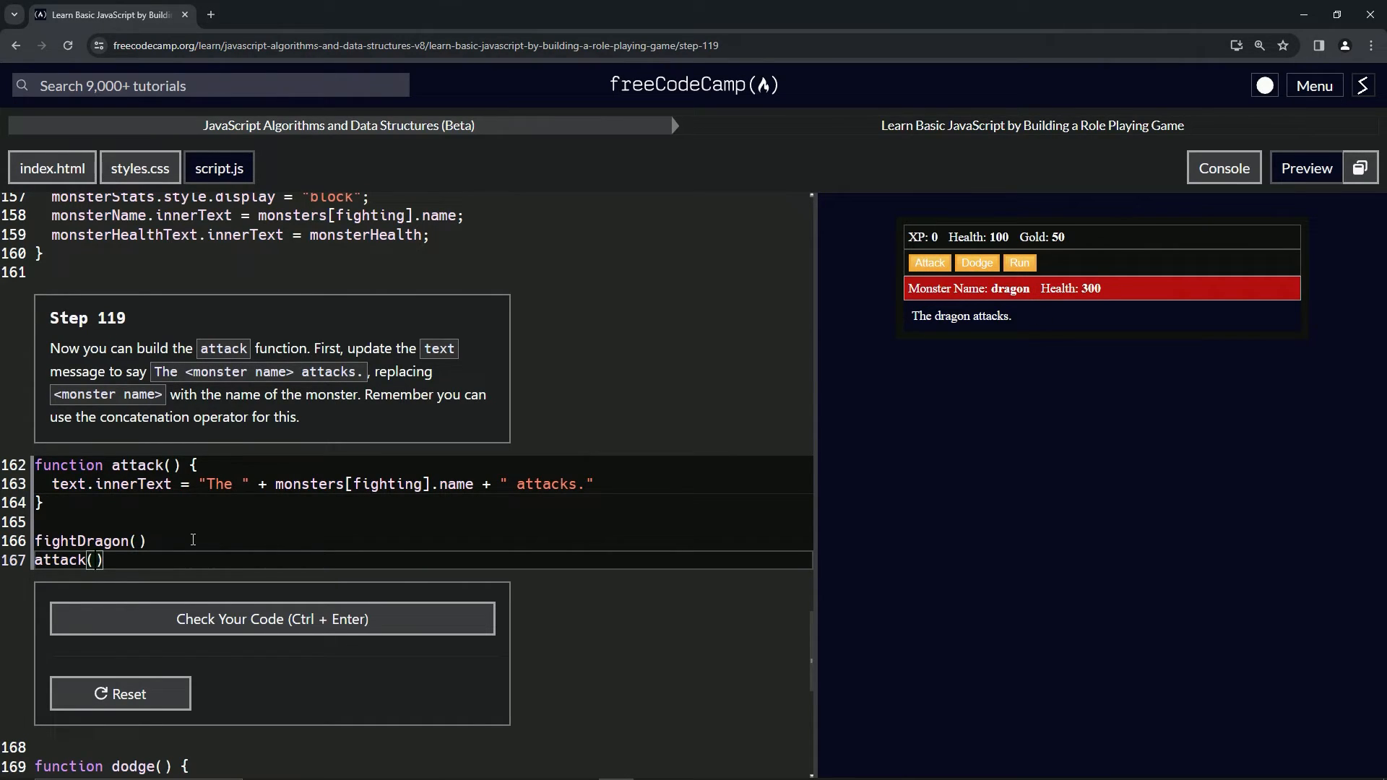
mouse_move(1012, 309)
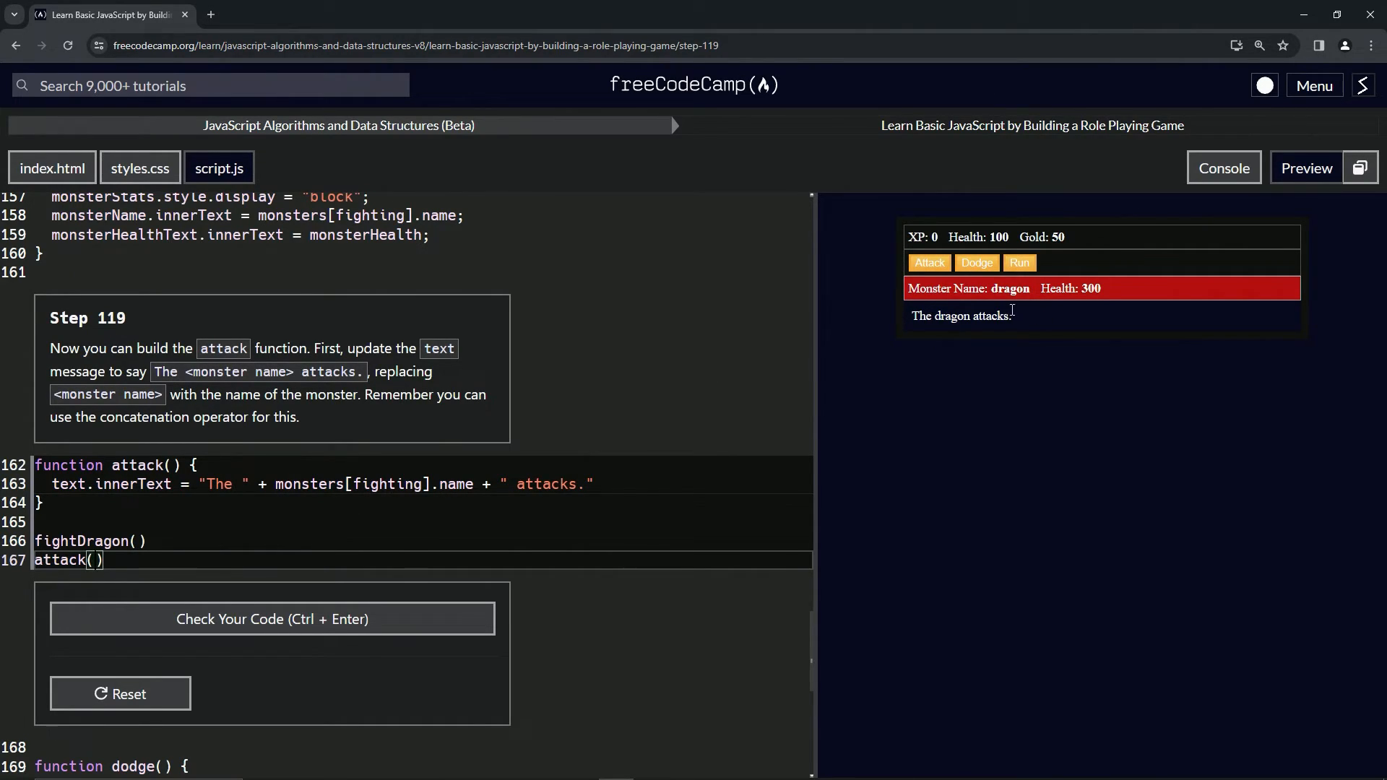
mouse_move(899, 349)
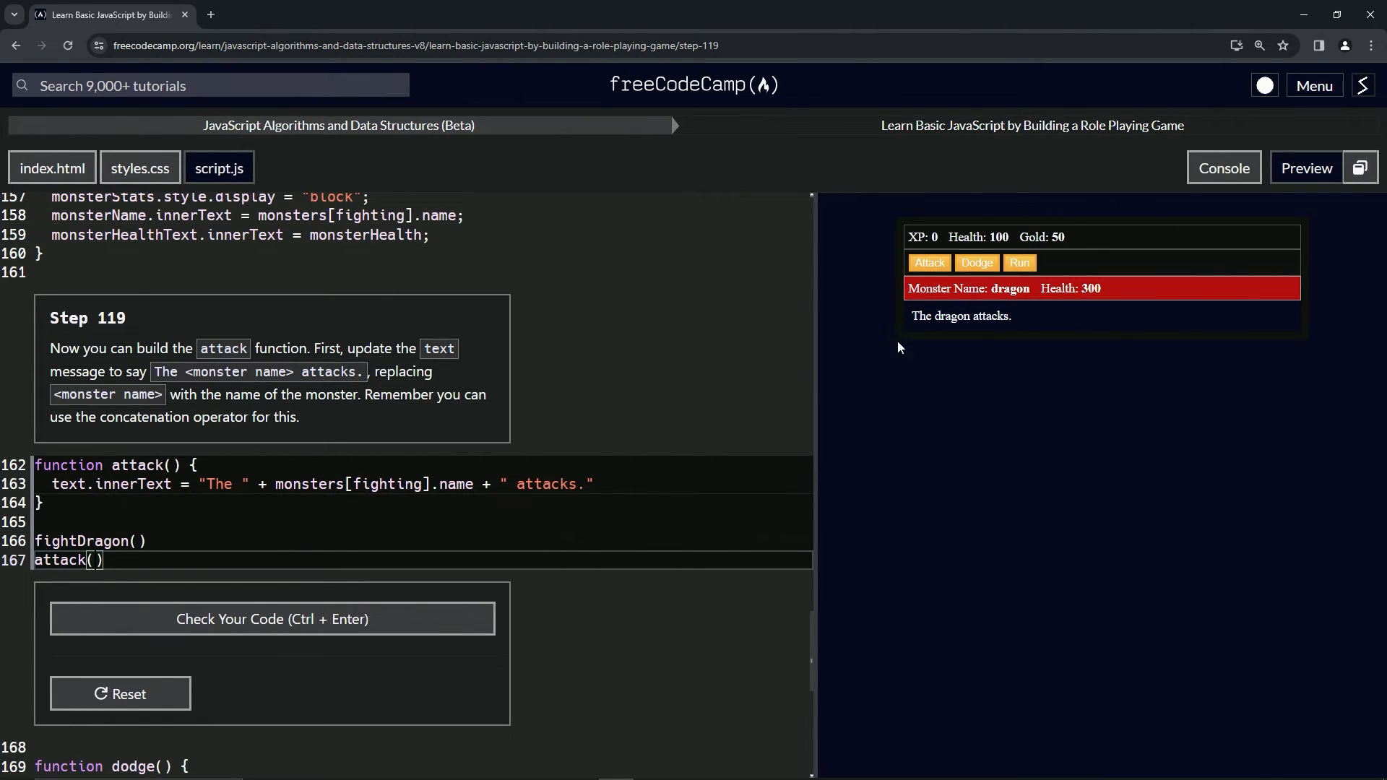
Check the Step 119 code, then submit it and advance to Step 120
left_click(272, 618)
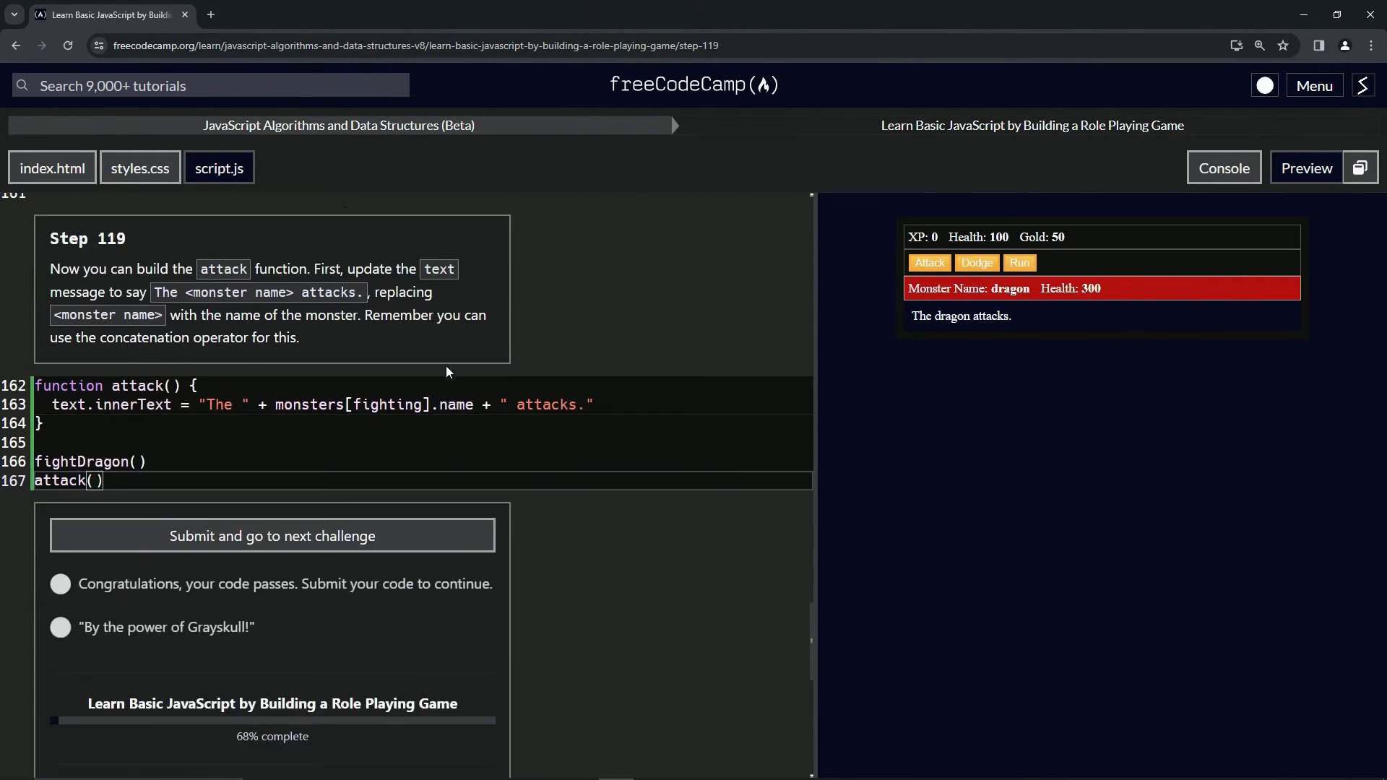
scroll("down", 3)
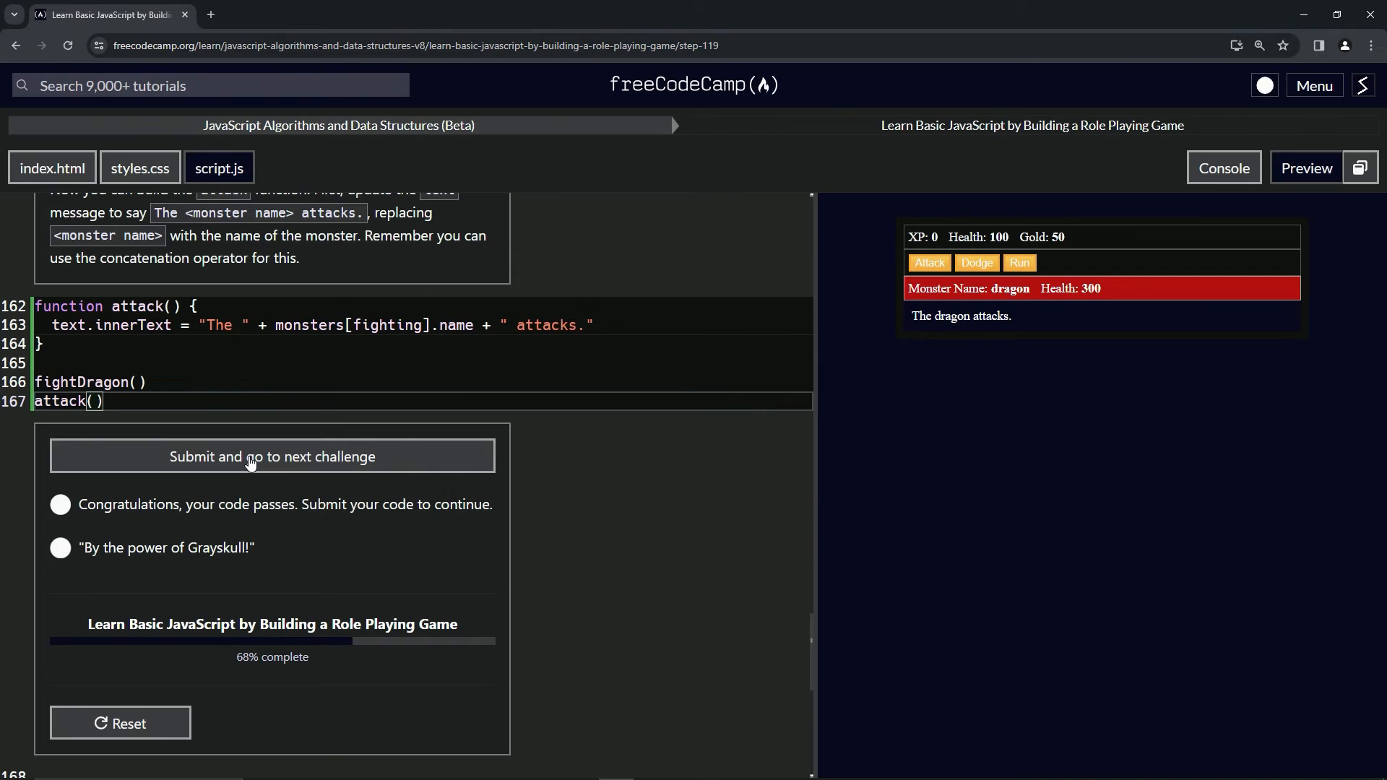
left_click(271, 456)
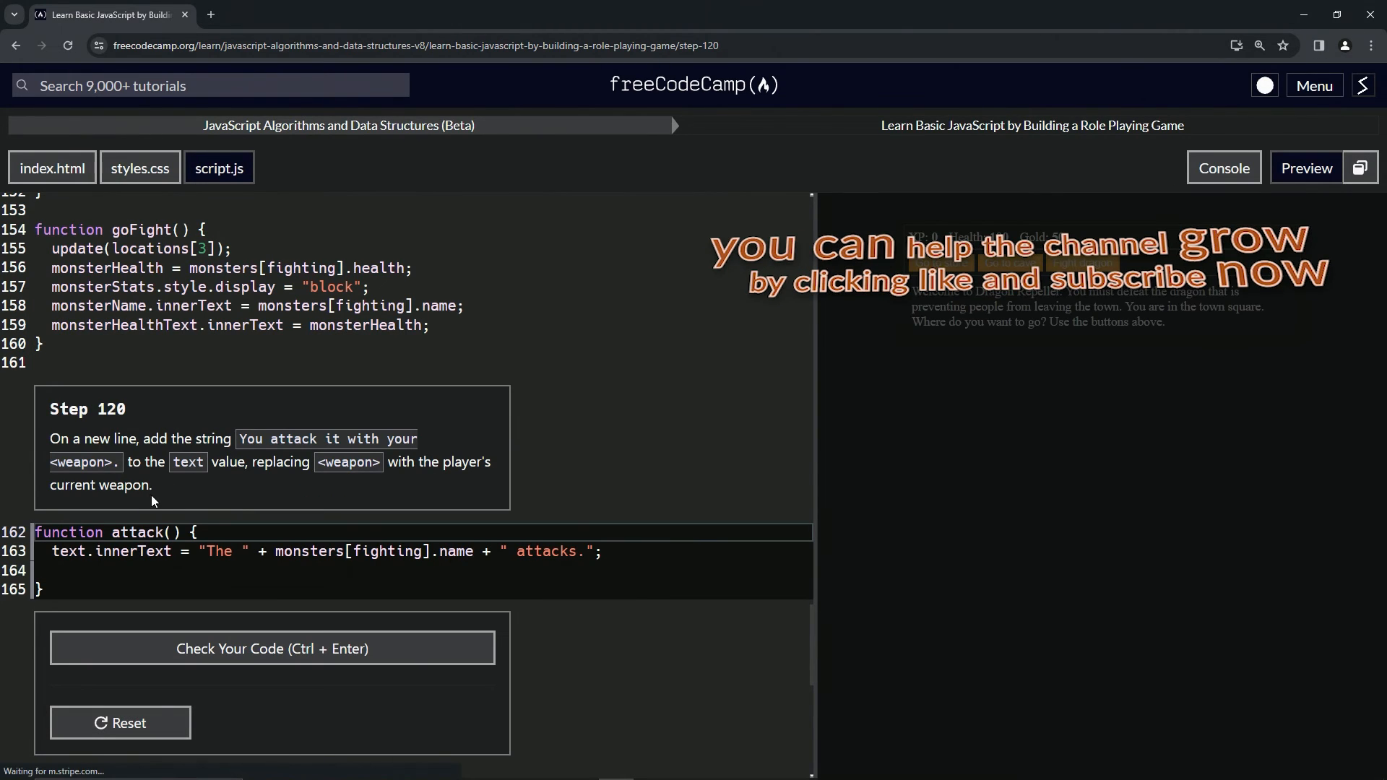